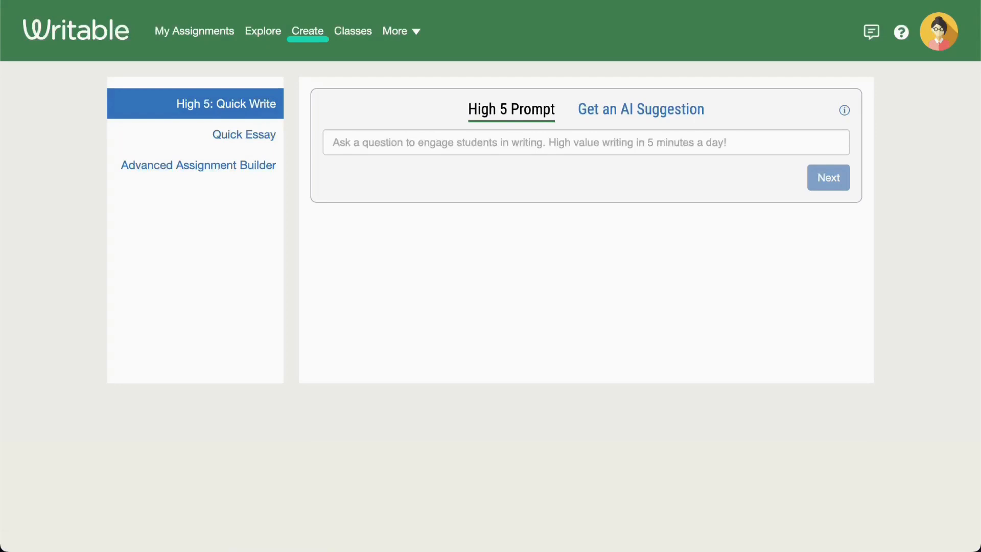
# Step: Enter the High 5 question 'Write about your favorite memory this school year.'
pyautogui.click(584, 142)
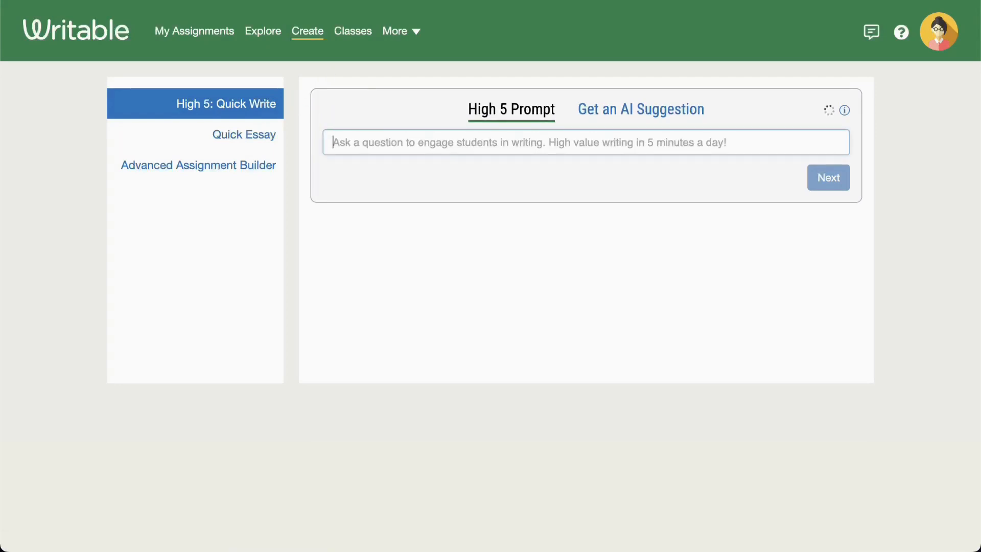
pyautogui.write('Write about your favorite memory this school year.')
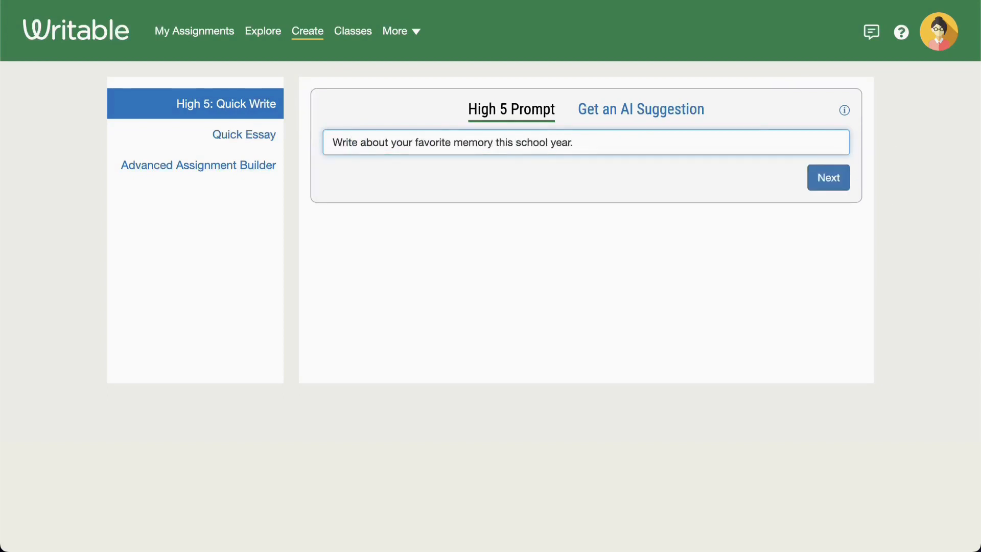
# Step: Request AI prompt suggestions for the topic 'Charlotte's Web character analysis'
pyautogui.click(640, 110)
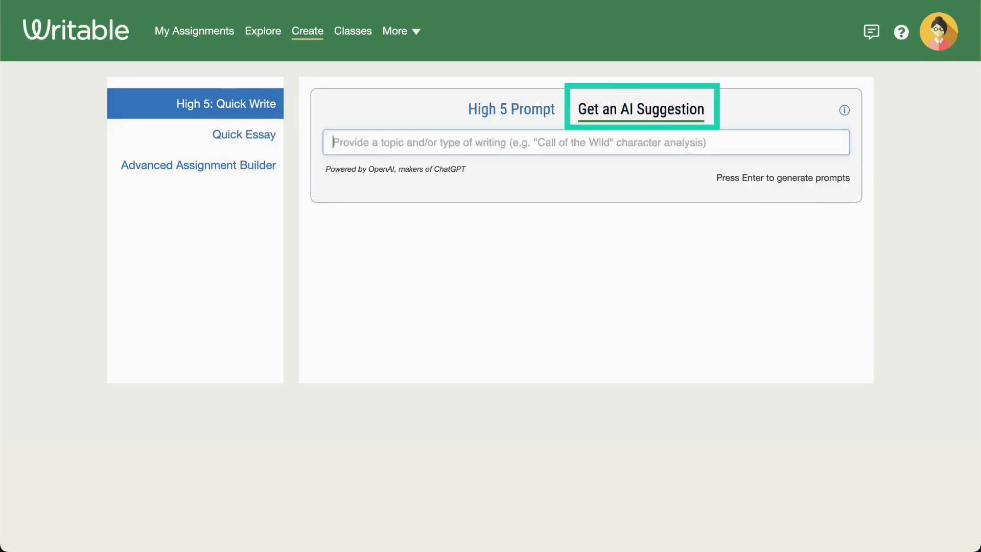
pyautogui.write("Charlotte's Web character analysis")
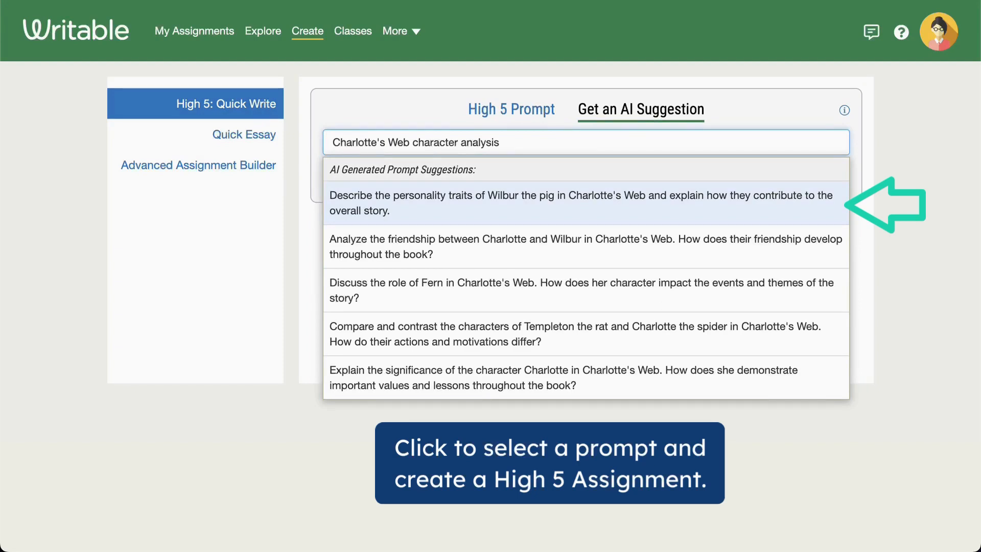
# Step: Use an AI-suggested Charlotte's Web character-personality prompt as the question and continue to skill tracking
pyautogui.click(581, 203)
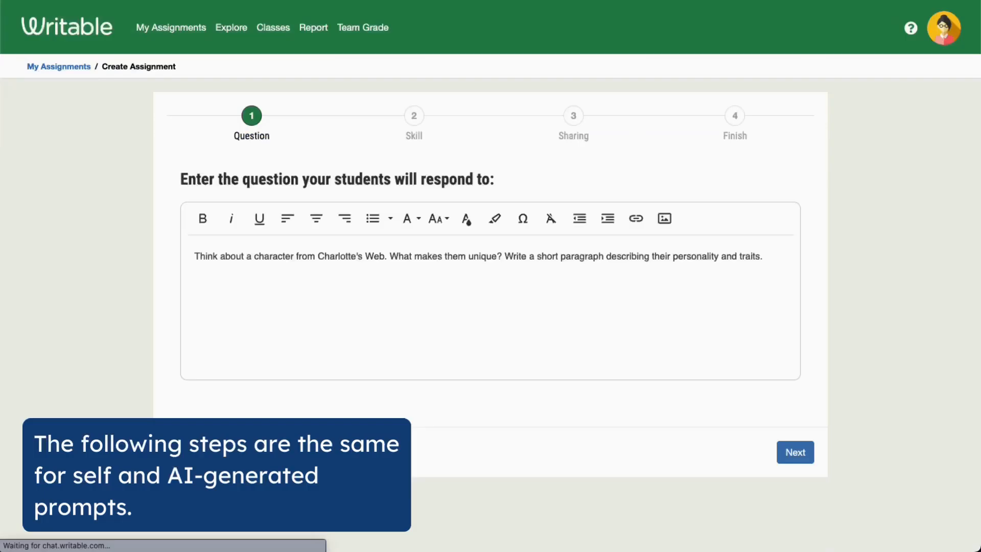
pyautogui.moveTo(578, 217)
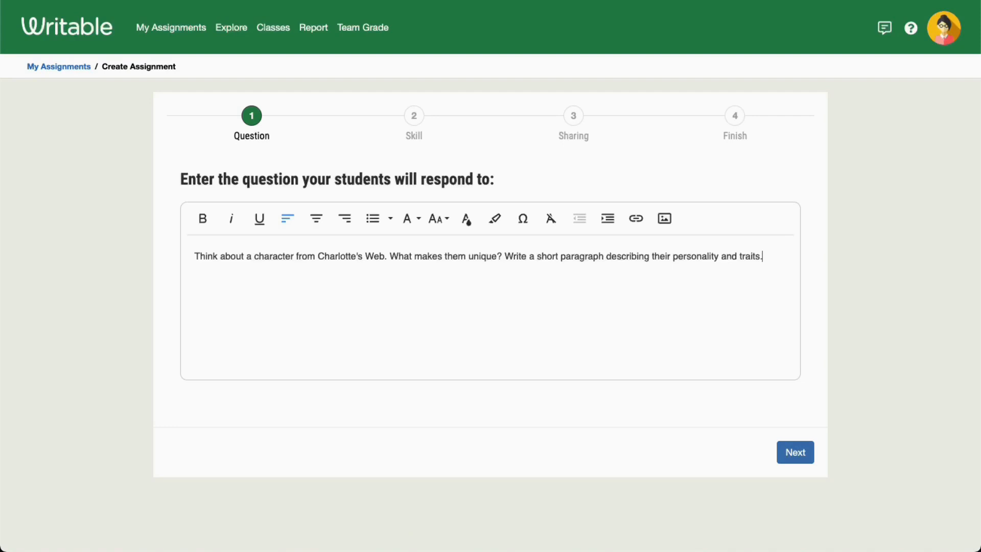
pyautogui.click(795, 451)
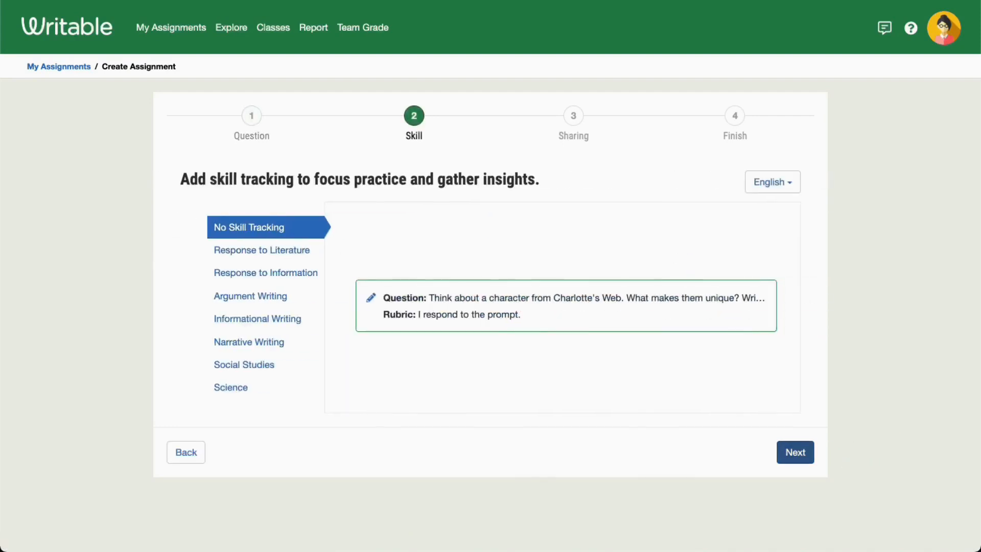
# Step: Track the Response to Literature skill Analyze Literary Elements: Character, Plot, Setting, & Theme
pyautogui.click(261, 250)
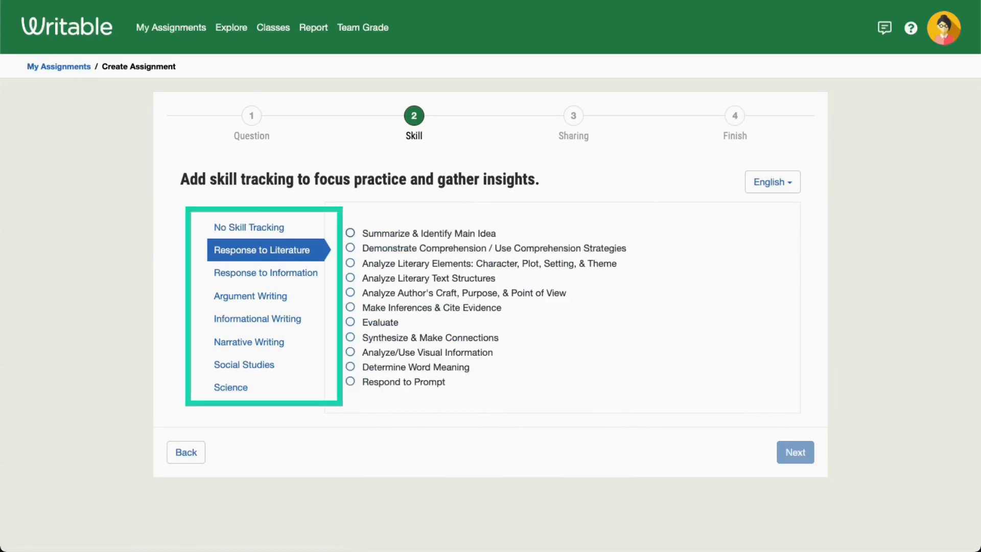
pyautogui.click(351, 246)
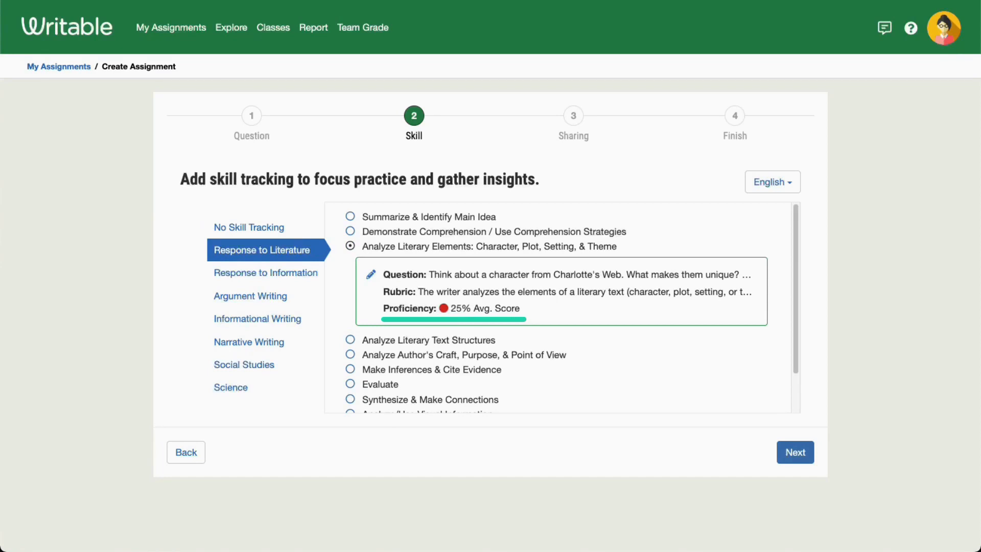
# Step: Preview the rubric items in Spanish, return them to English, and continue to sharing
pyautogui.click(772, 182)
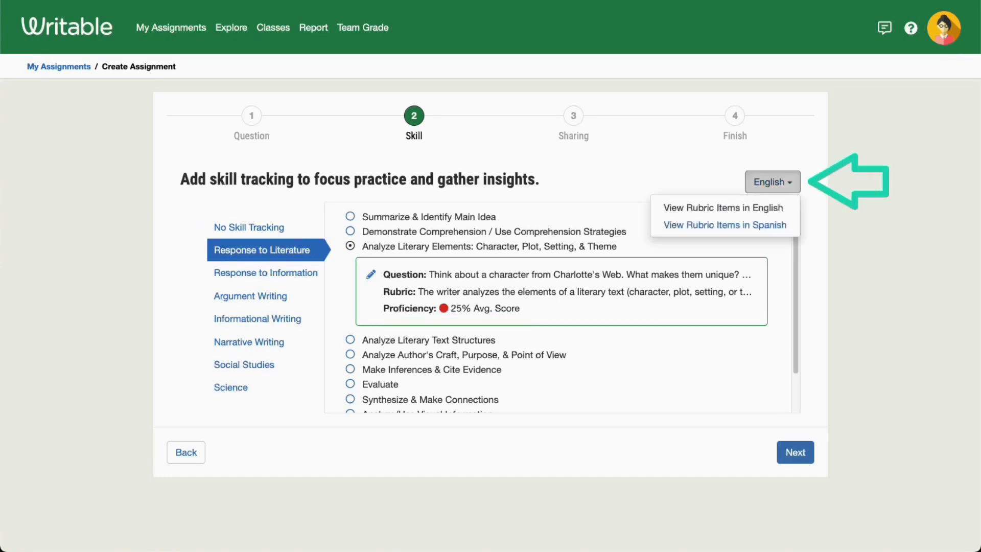
pyautogui.click(723, 225)
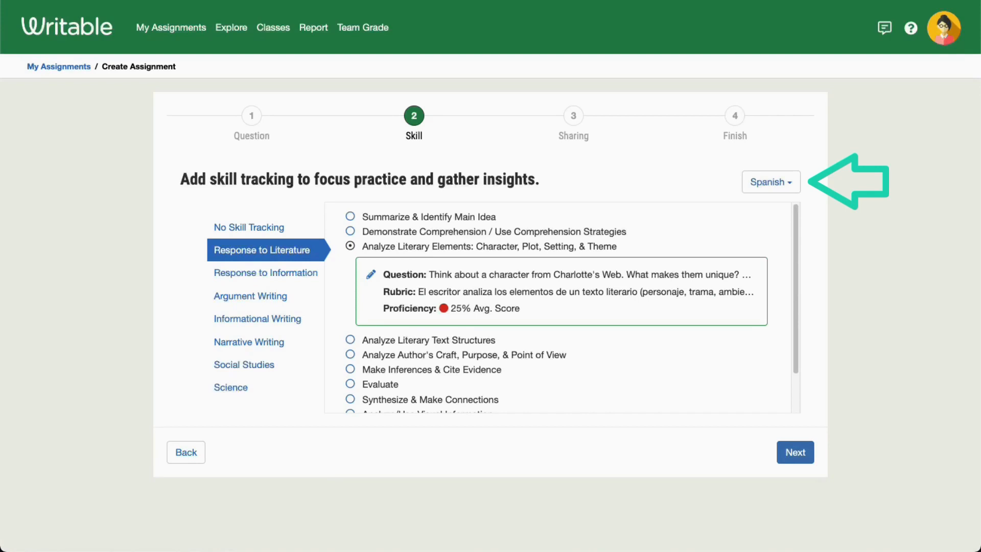
pyautogui.click(770, 182)
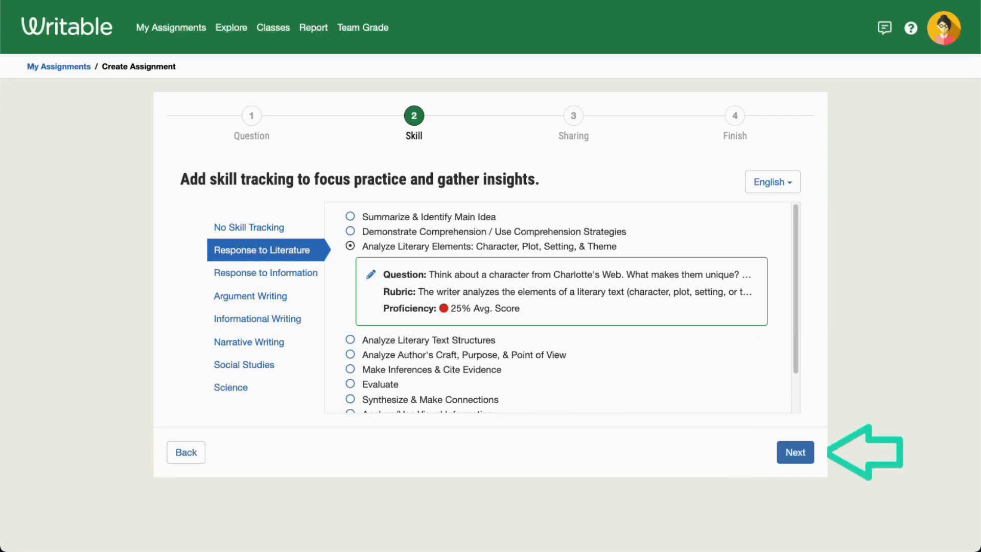
pyautogui.click(795, 452)
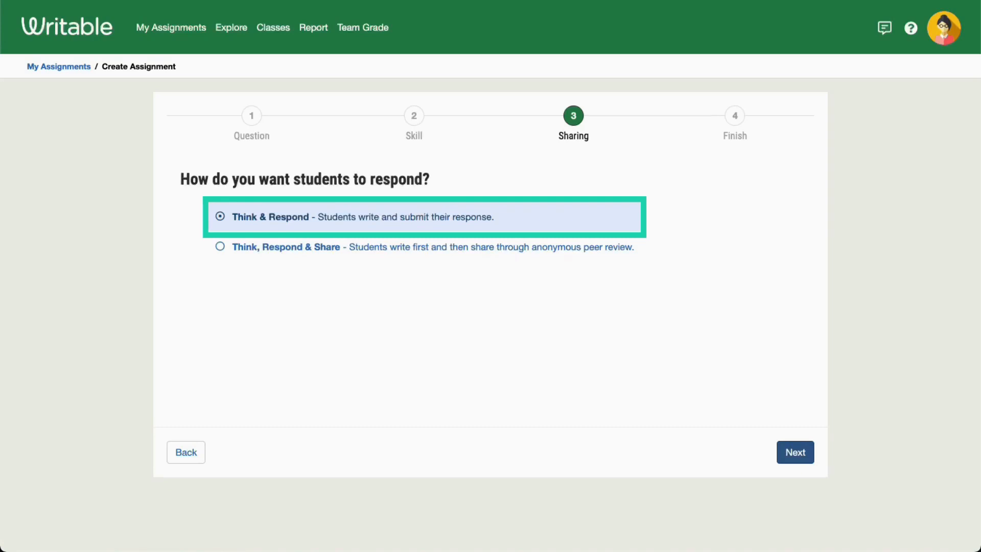
# Step: Choose Think, Respond & Share with the tip 'Leave at least one comment for your classmate.' and continue
pyautogui.click(219, 246)
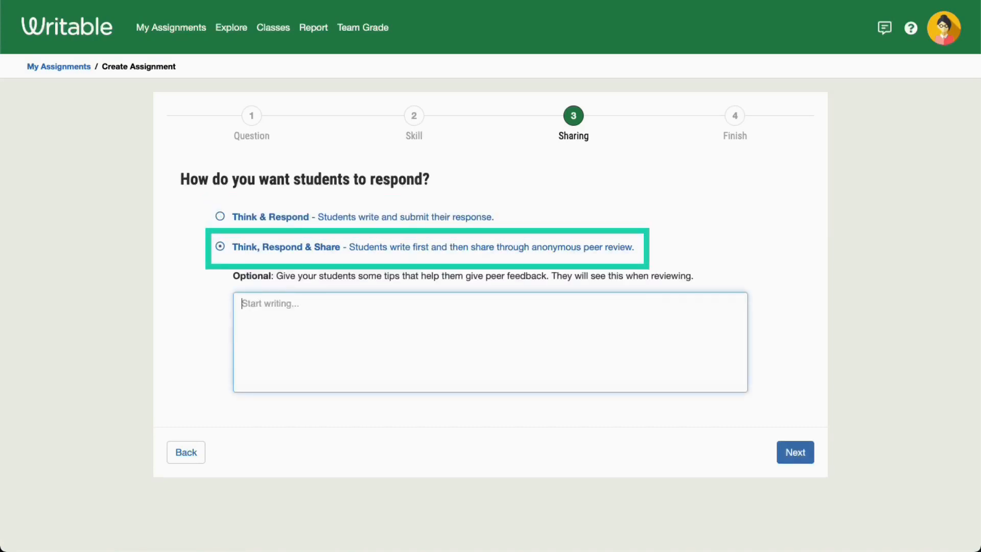
pyautogui.write('Leave at least o')
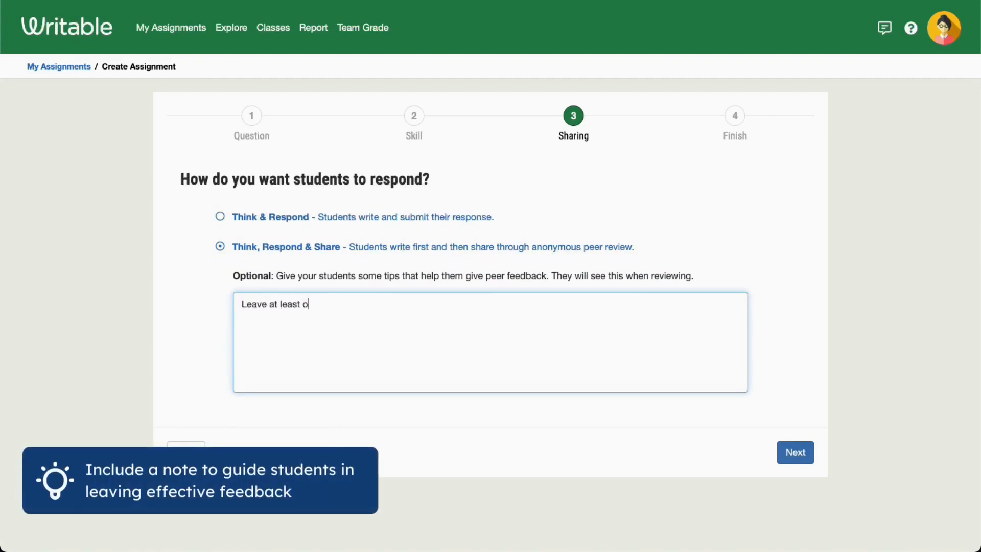
pyautogui.write('ne comment for')
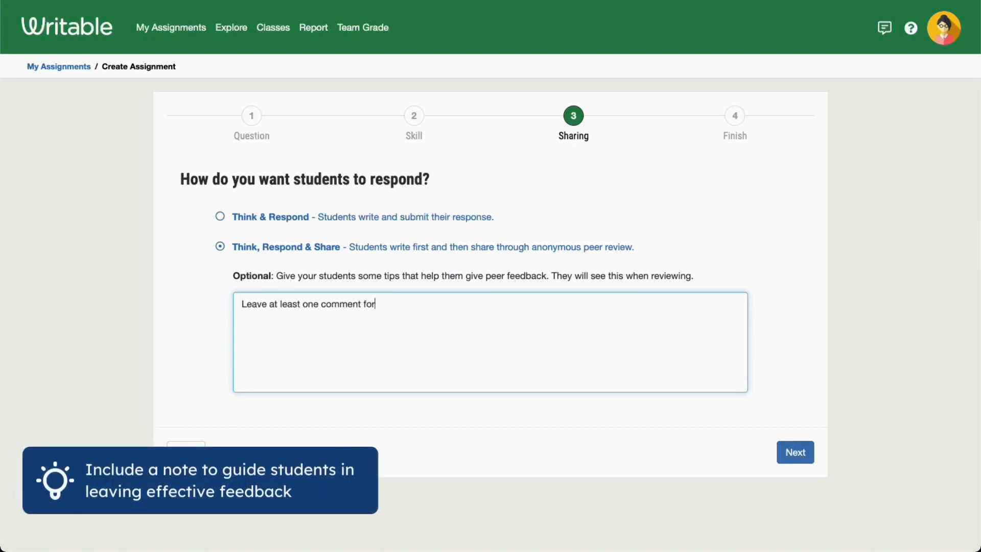
pyautogui.write('your classmate.')
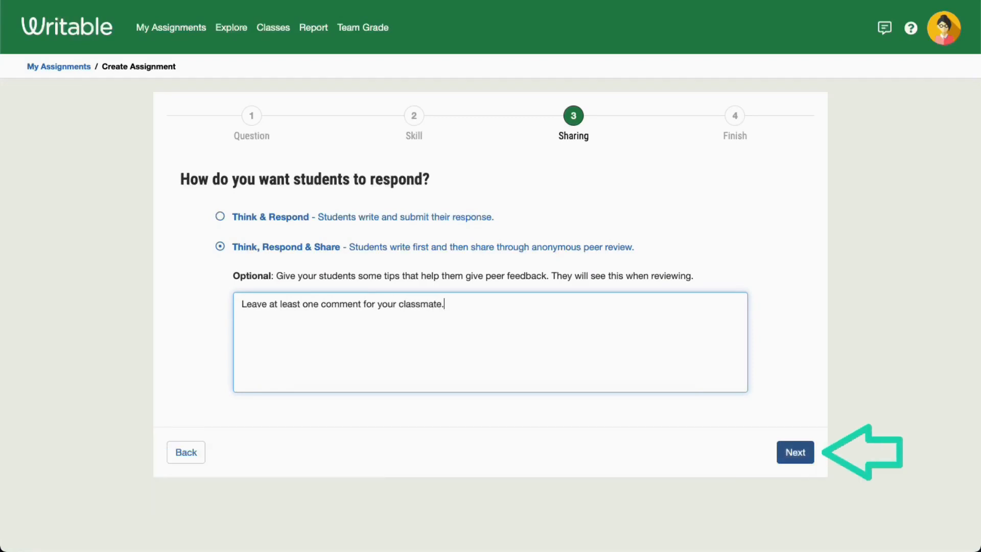
pyautogui.click(795, 451)
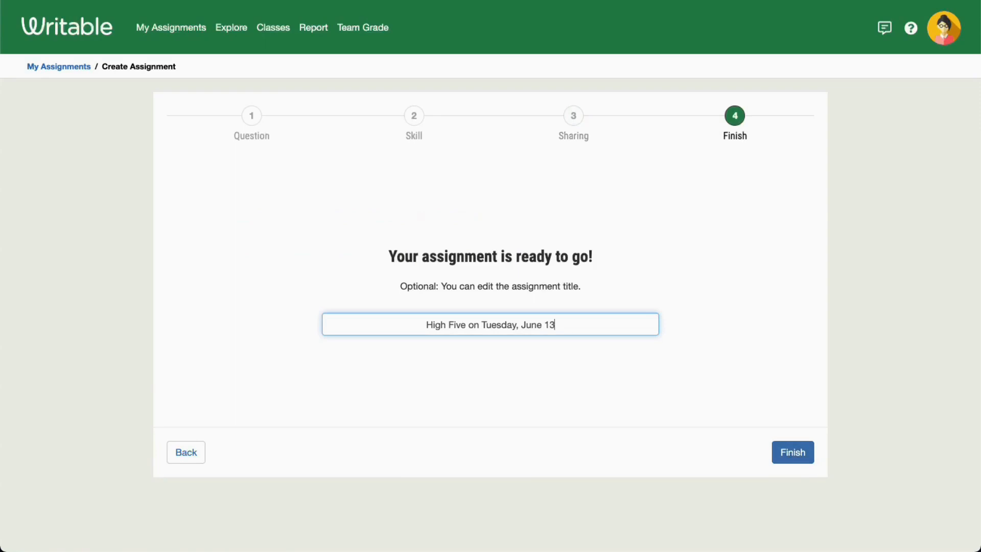
# Step: Title the assignment 'Charlotte's Web High Five on Tuesday, June 13' and finish creating it
pyautogui.write("Charlotte's")
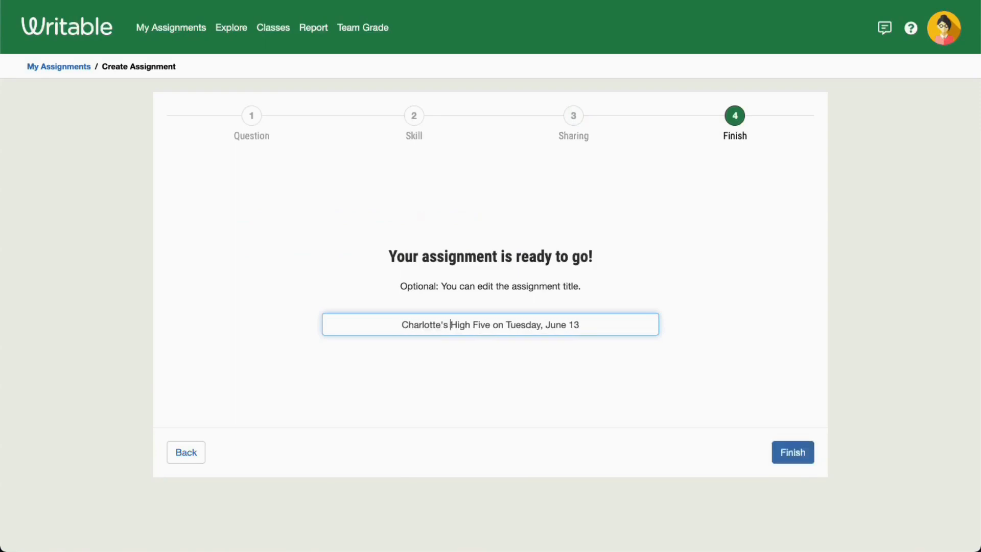
pyautogui.click(792, 451)
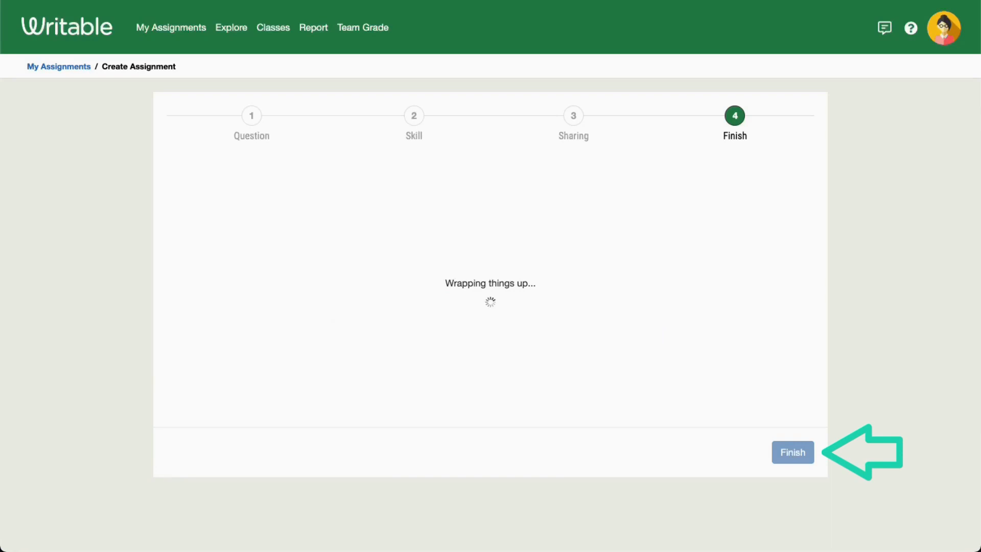
pyautogui.click(792, 451)
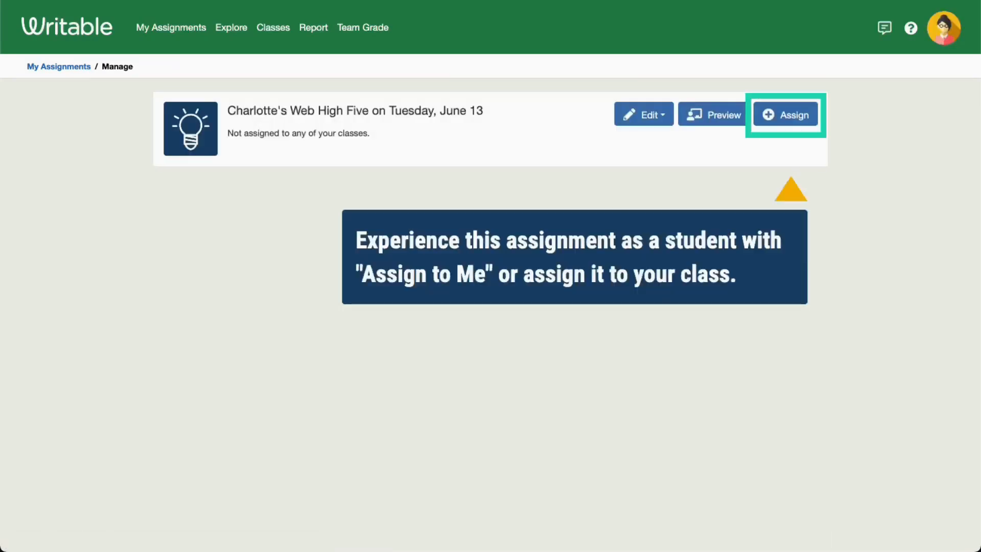
# Step: Assign it to 22-23 Avengers - CoTaught and 22-23 Justice League
pyautogui.click(784, 114)
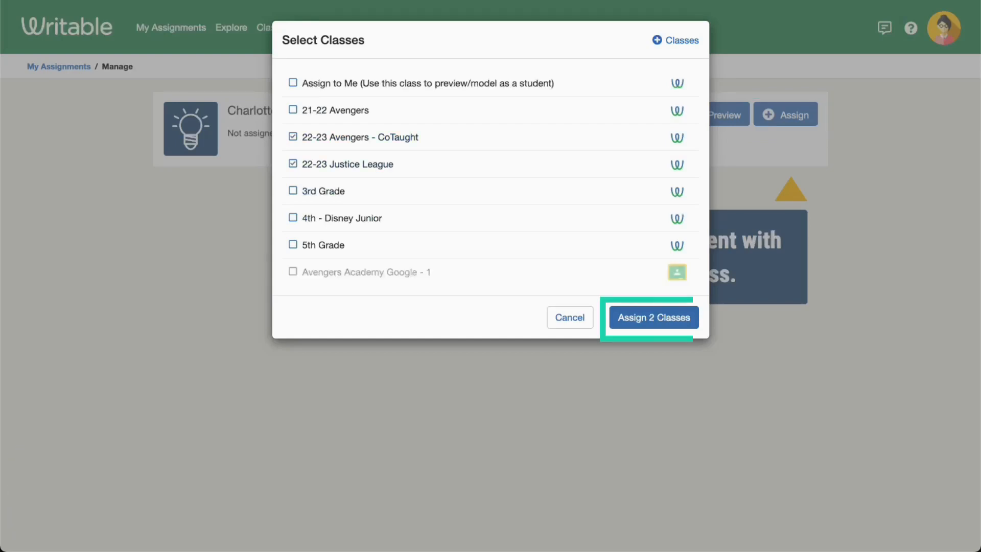
pyautogui.click(653, 317)
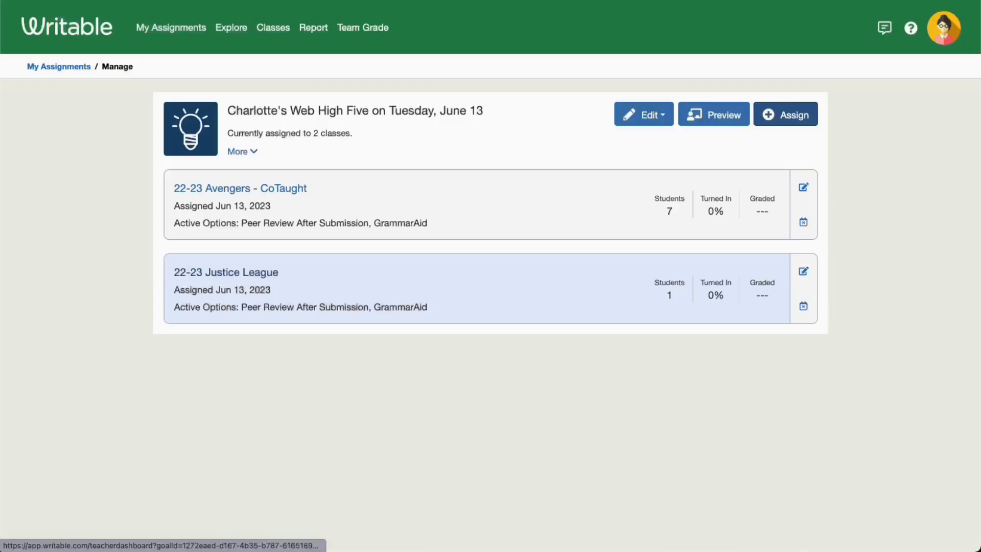